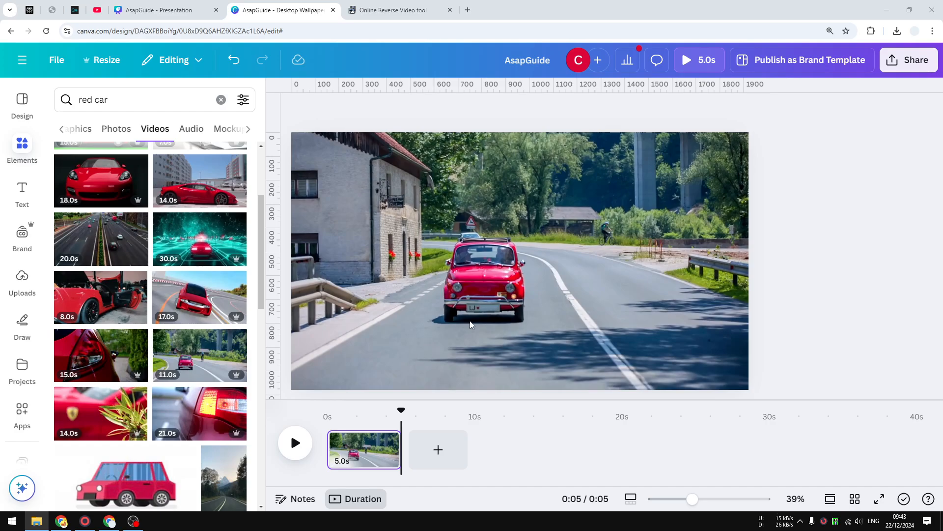
{"action": "mouse_move", "coordinate": [446, 328]}
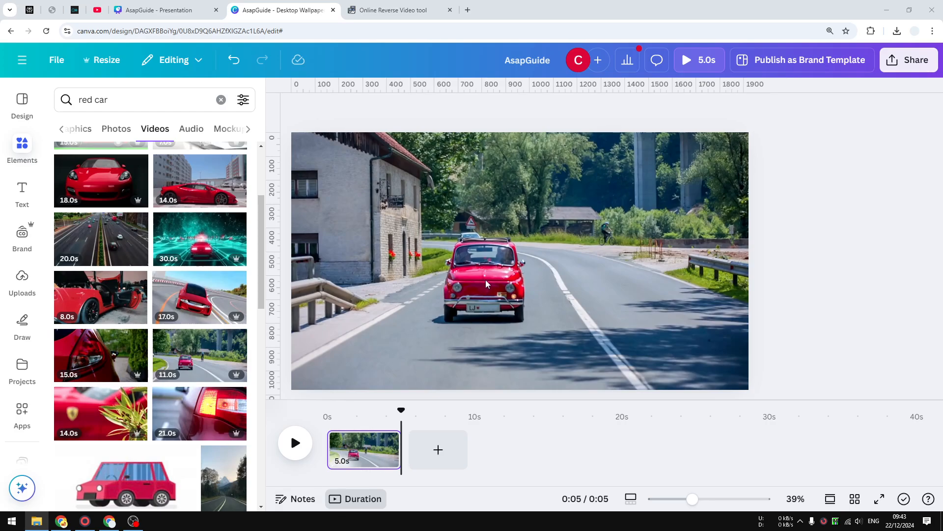
{"action": "mouse_move", "coordinate": [513, 299]}
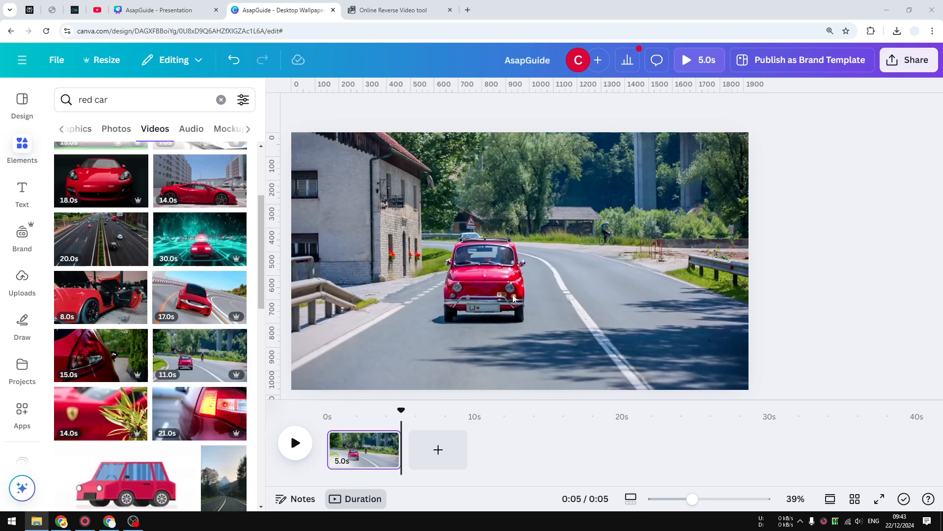
Preview the red car clip in the Canva design
{"action": "left_click", "coordinate": [295, 443]}
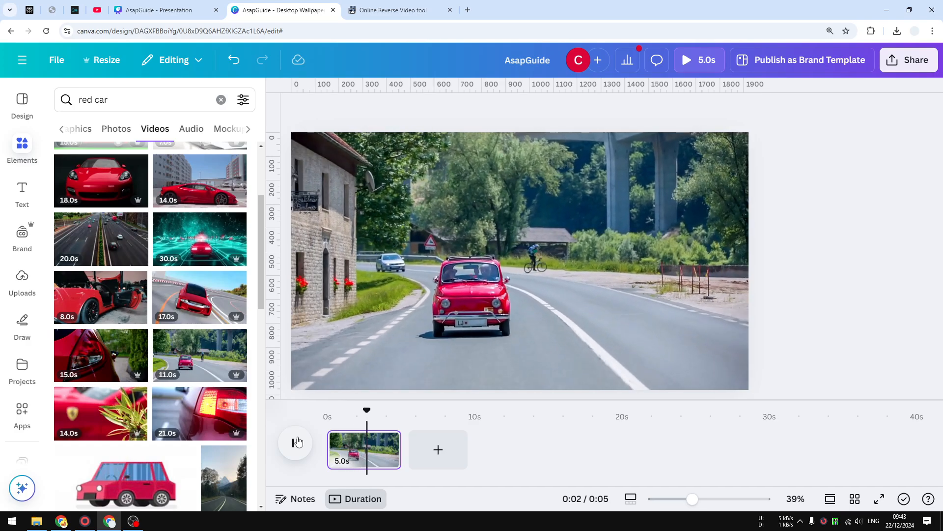
{"action": "left_click", "coordinate": [296, 442]}
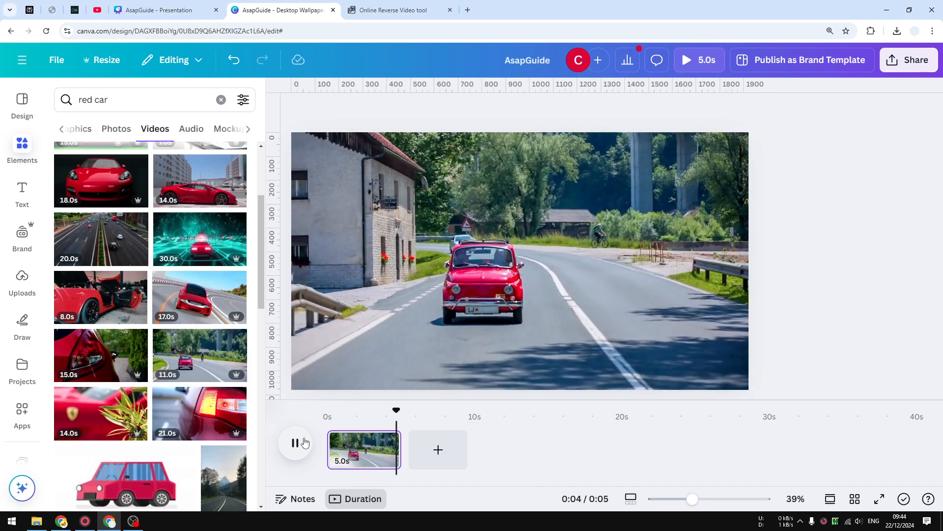
{"action": "left_click", "coordinate": [294, 443]}
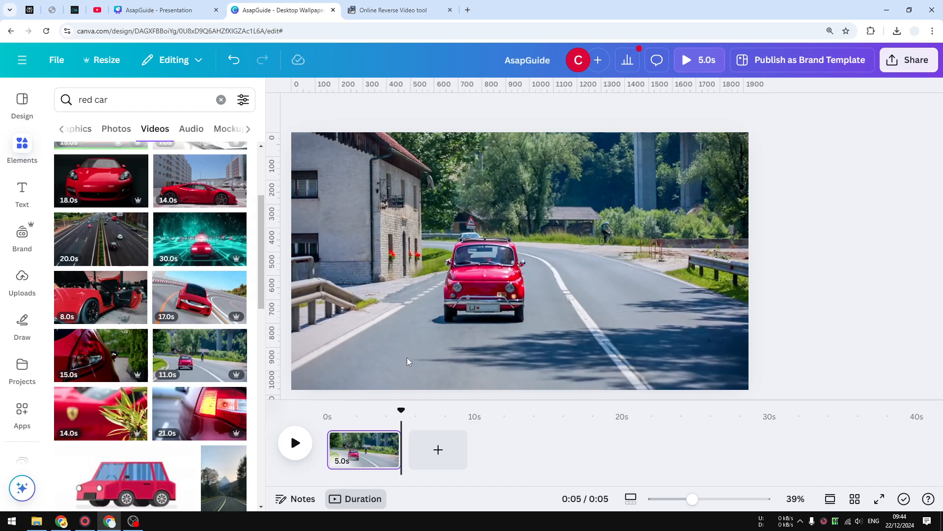
{"action": "mouse_move", "coordinate": [387, 375]}
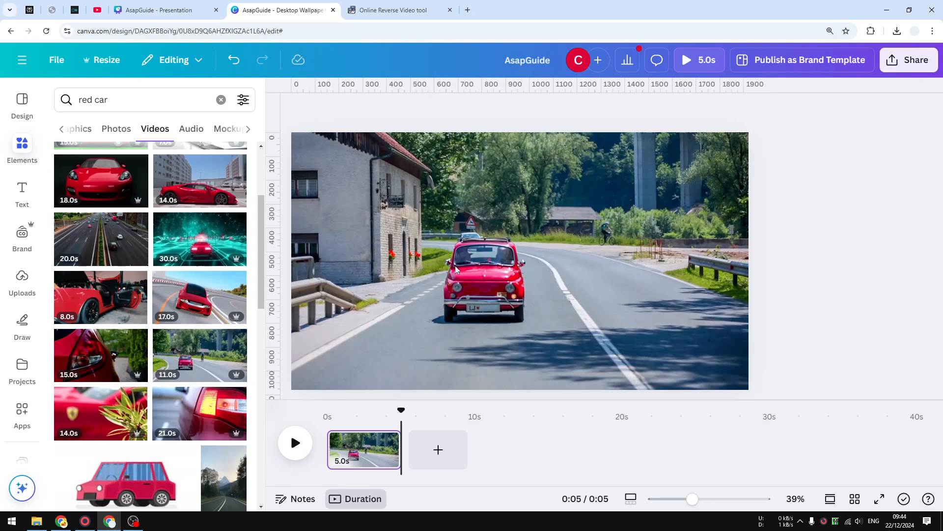
{"action": "mouse_move", "coordinate": [473, 204]}
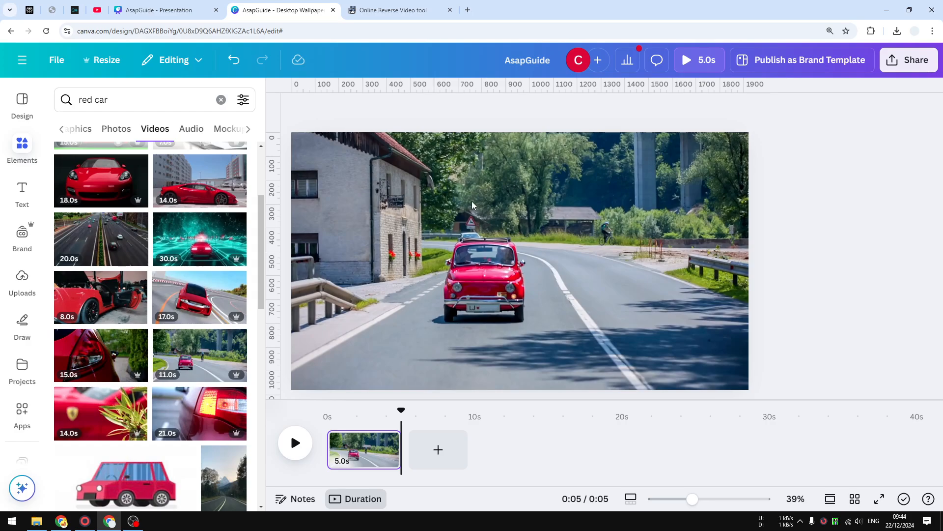
Search for 'Ezgif reverse video', load its Online Reverse Video tool, and return to Canva
{"action": "left_click", "coordinate": [400, 10]}
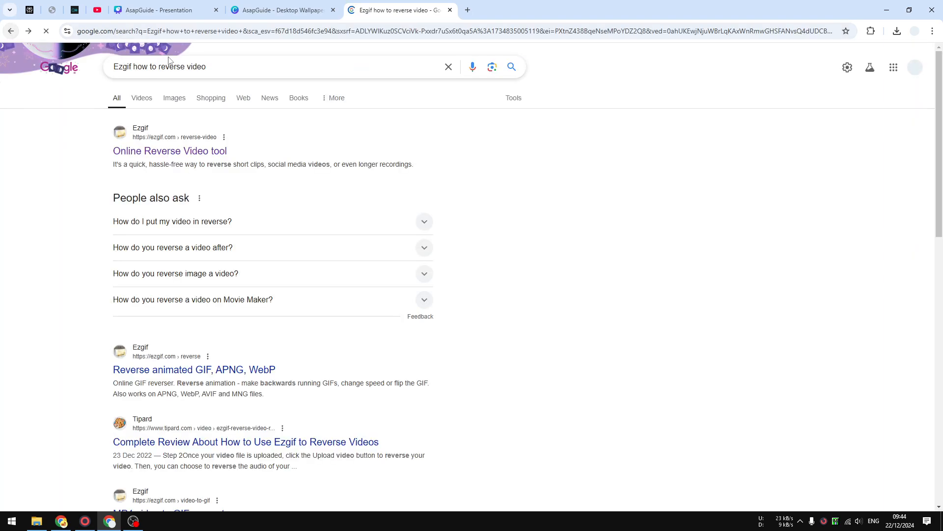
{"action": "double_click", "coordinate": [139, 67]}
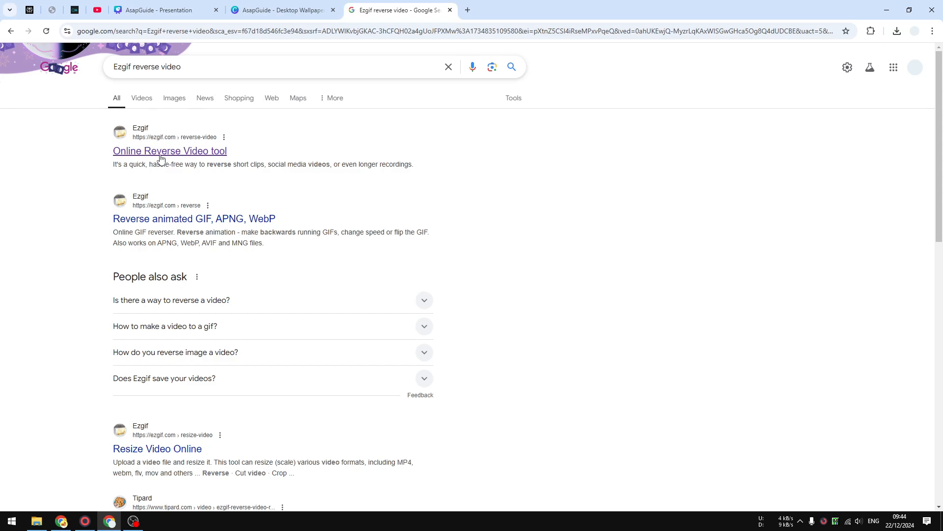
{"action": "left_click", "coordinate": [169, 150]}
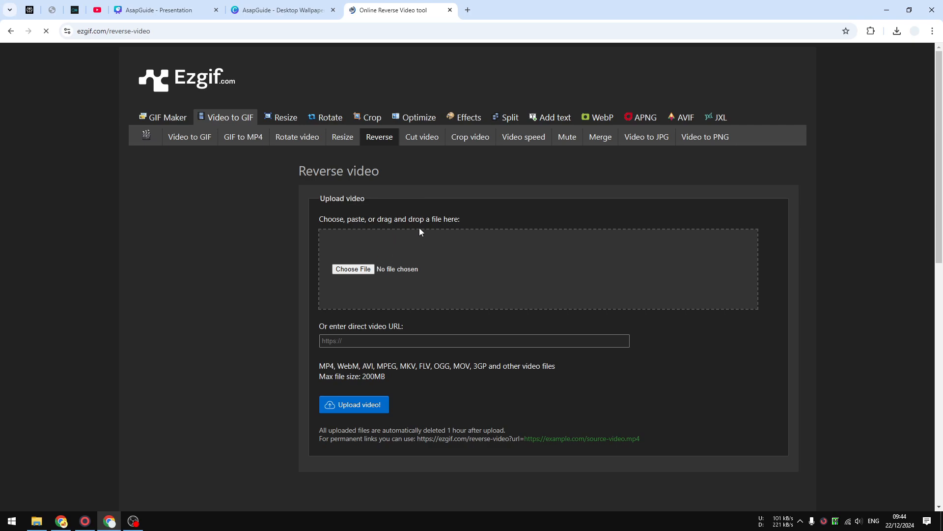
{"action": "mouse_move", "coordinate": [436, 256]}
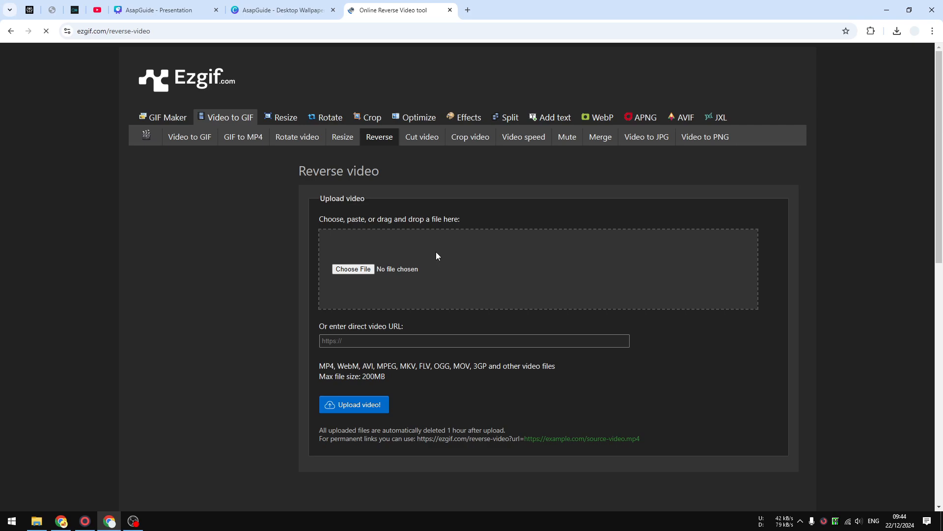
{"action": "left_click", "coordinate": [280, 10]}
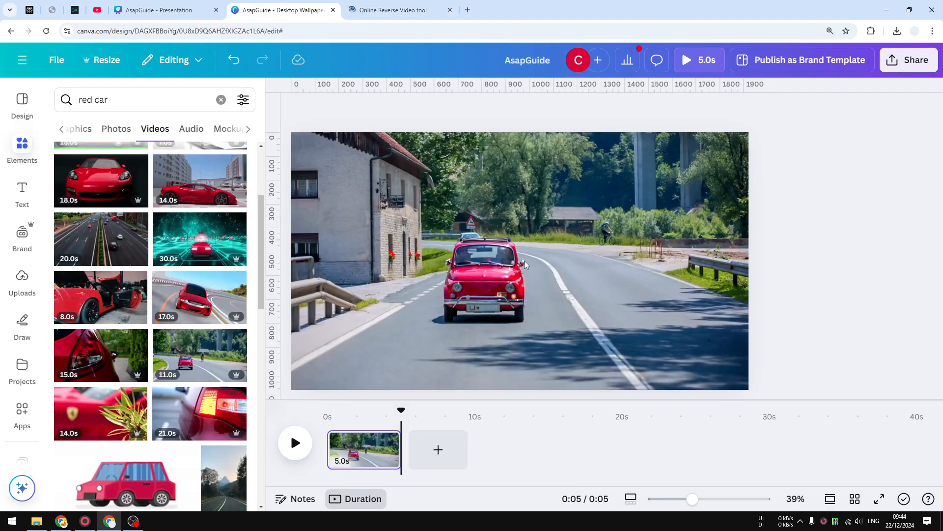
{"action": "mouse_move", "coordinate": [564, 270]}
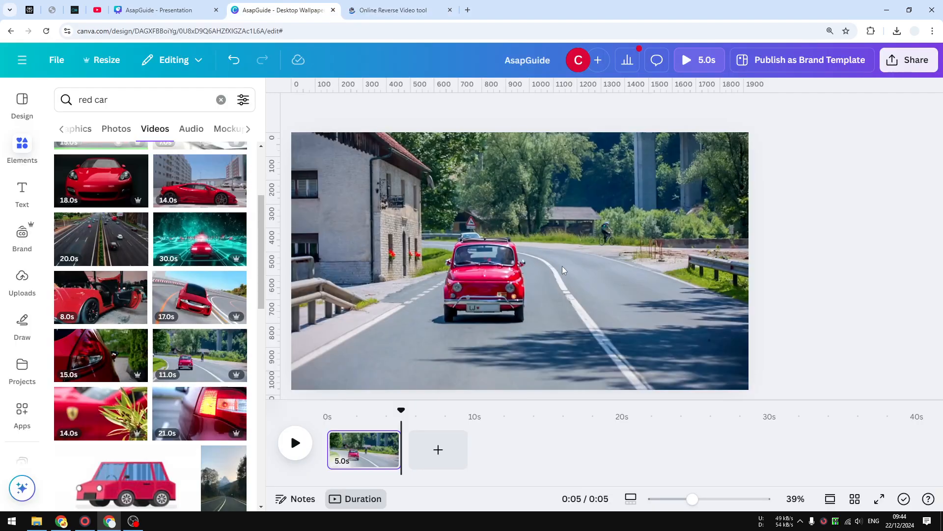
Download the red car design as a 720p MP4 video via Share > Download
{"action": "left_click", "coordinate": [908, 60]}
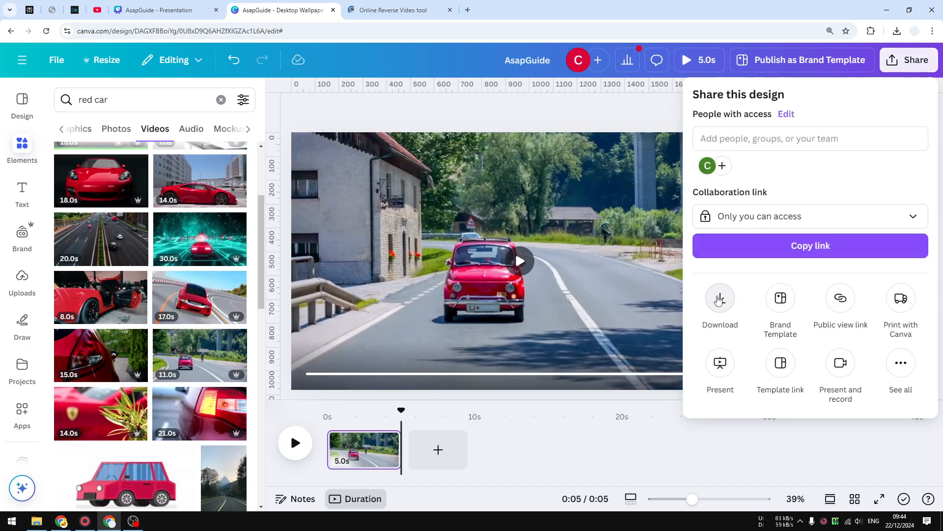
{"action": "left_click", "coordinate": [720, 301]}
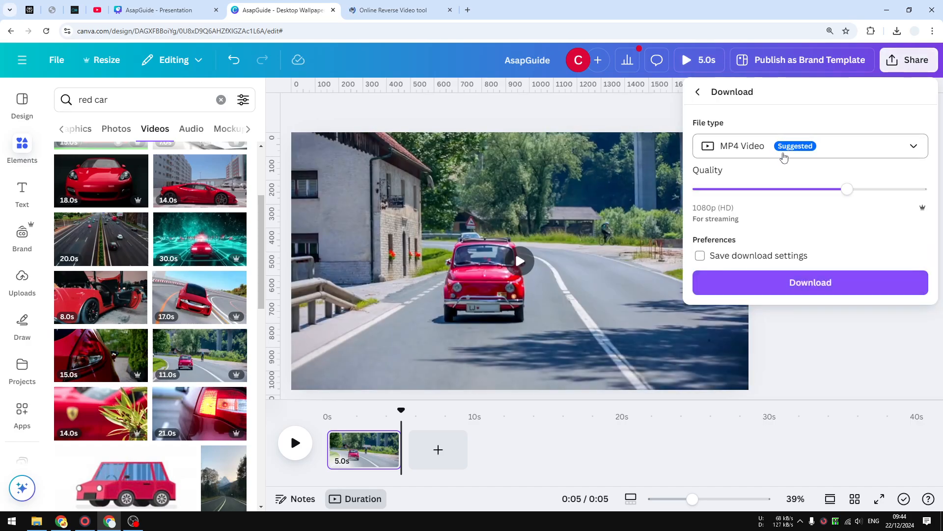
{"action": "left_click", "coordinate": [809, 145]}
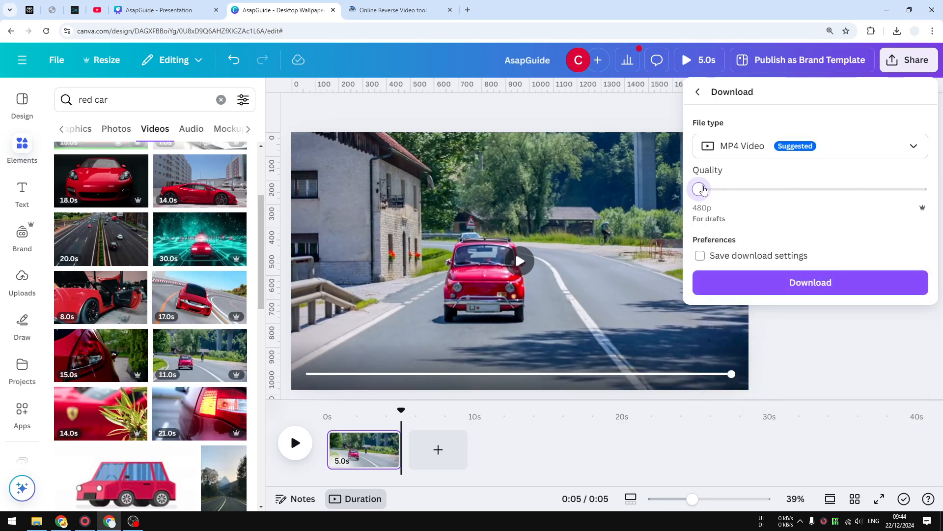
{"action": "left_click_drag", "start_coordinate": [699, 189], "coordinate": [920, 188]}
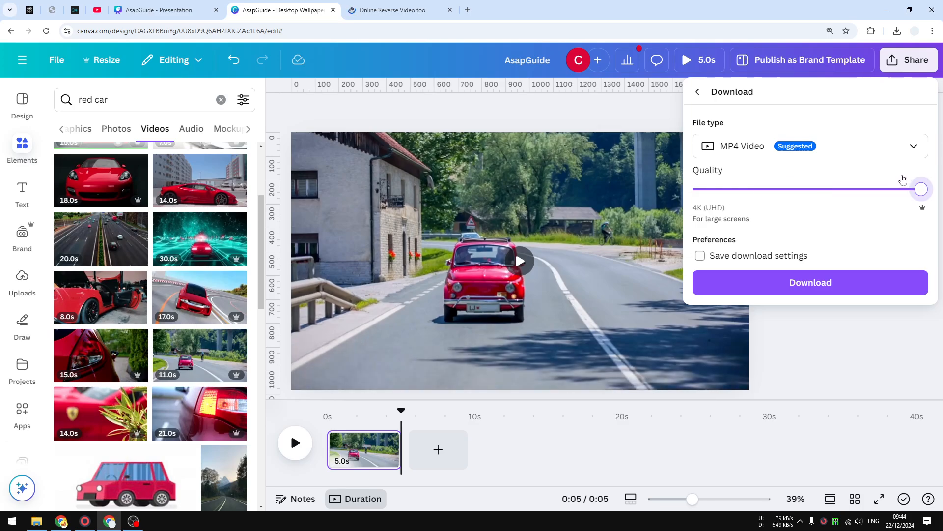
{"action": "left_click_drag", "start_coordinate": [921, 189], "coordinate": [773, 189]}
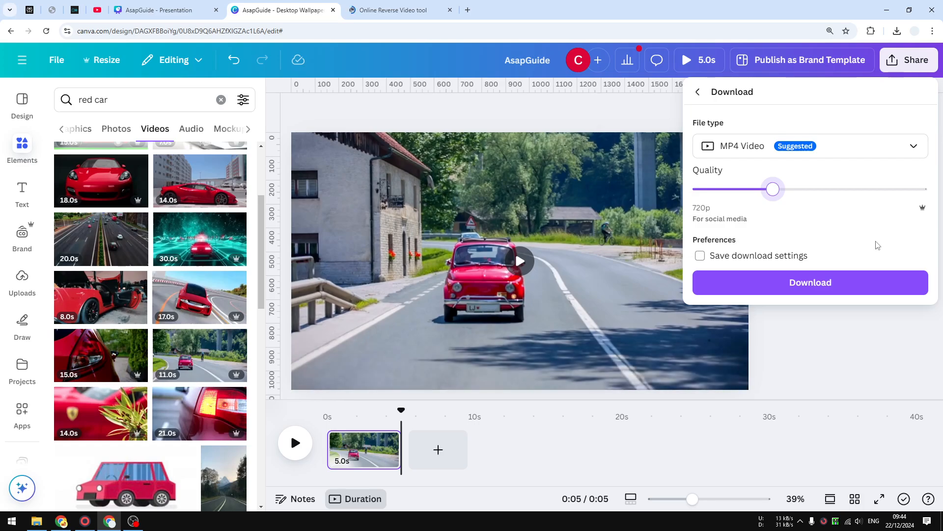
{"action": "left_click", "coordinate": [810, 282]}
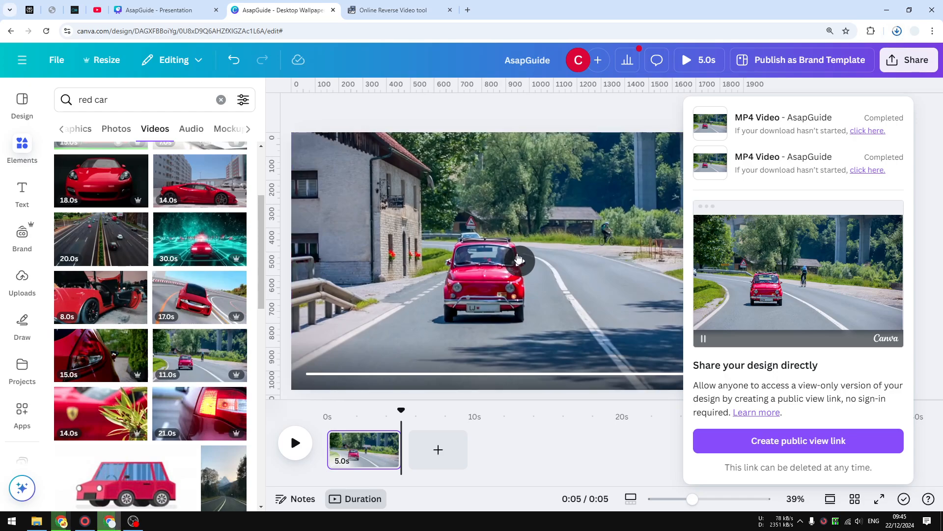
Check the finished download and switch to the Ezgif reverse video tool
{"action": "left_click", "coordinate": [896, 31]}
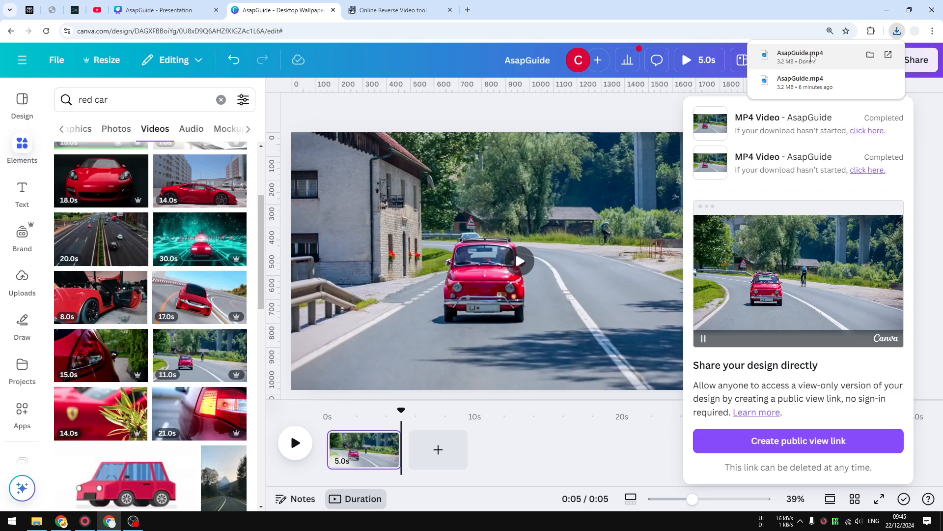
{"action": "left_click", "coordinate": [392, 10]}
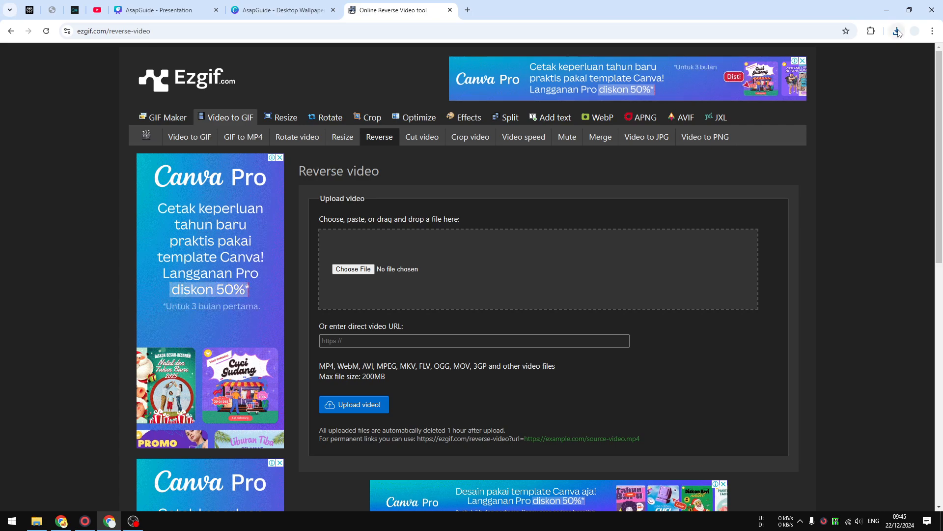
Upload the downloaded AsapGuide.mp4 red car clip to Ezgif's reverse tool
{"action": "left_click", "coordinate": [896, 31]}
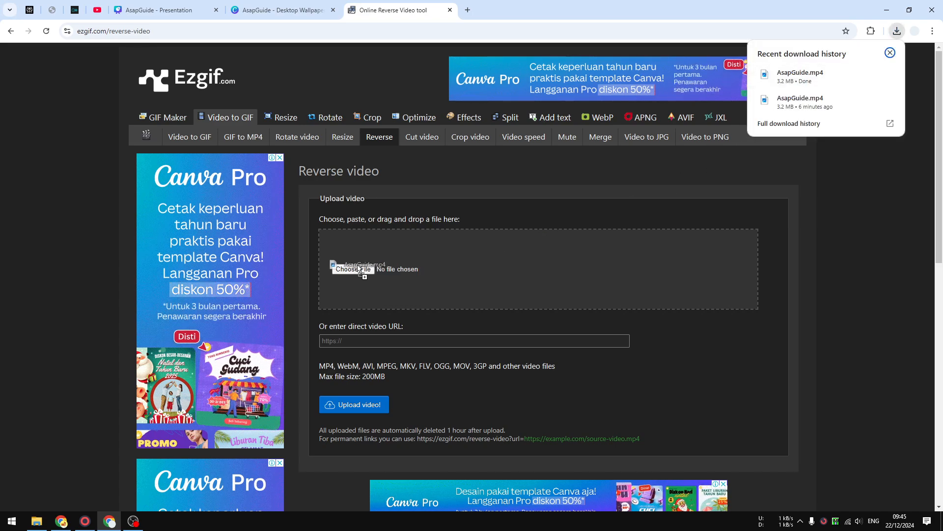
{"action": "left_click", "coordinate": [354, 403]}
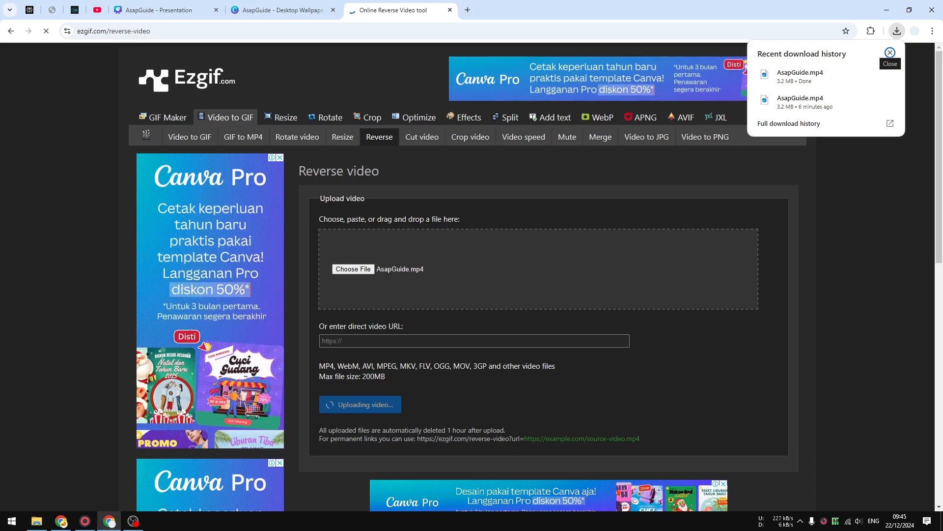
{"action": "left_click", "coordinate": [889, 59]}
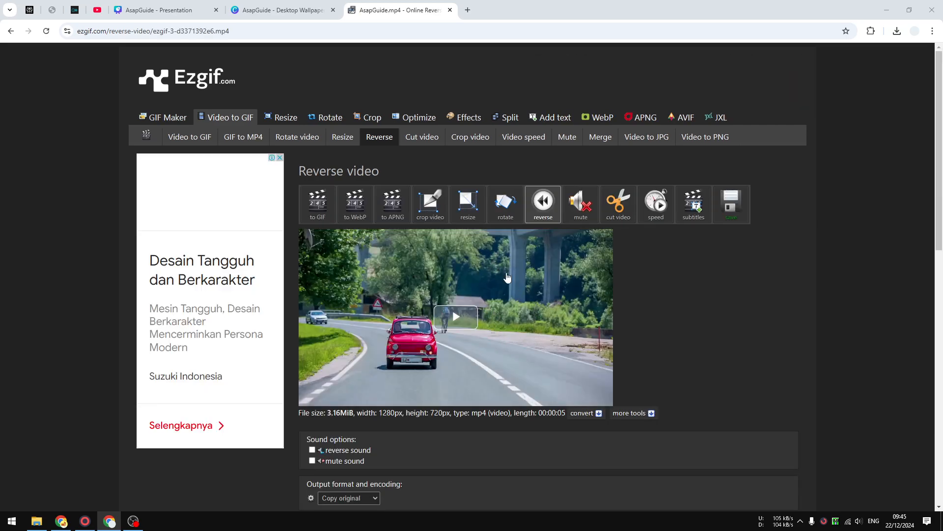
Reverse the 5-second red car clip, preview the output, and save it to the computer
{"action": "scroll", "scroll_direction": "down", "scroll_amount": 3}
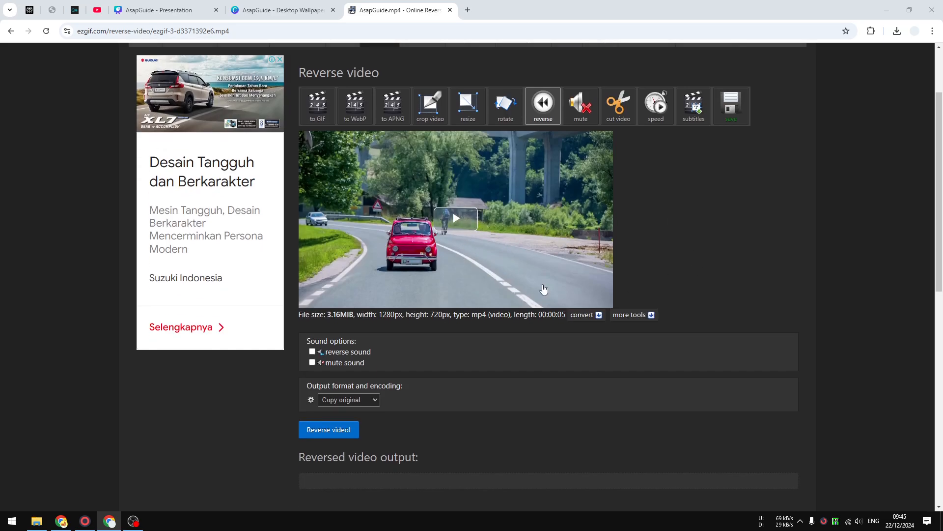
{"action": "mouse_move", "coordinate": [343, 429]}
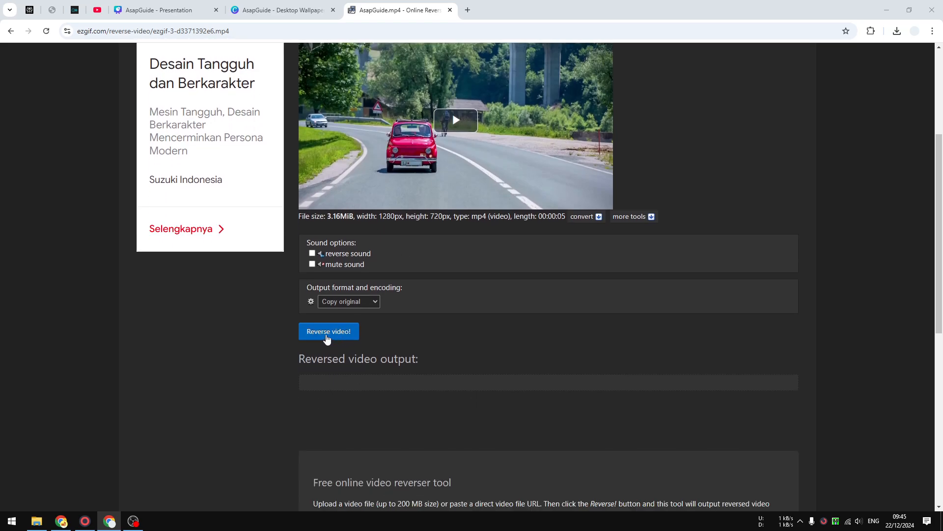
{"action": "left_click", "coordinate": [328, 331]}
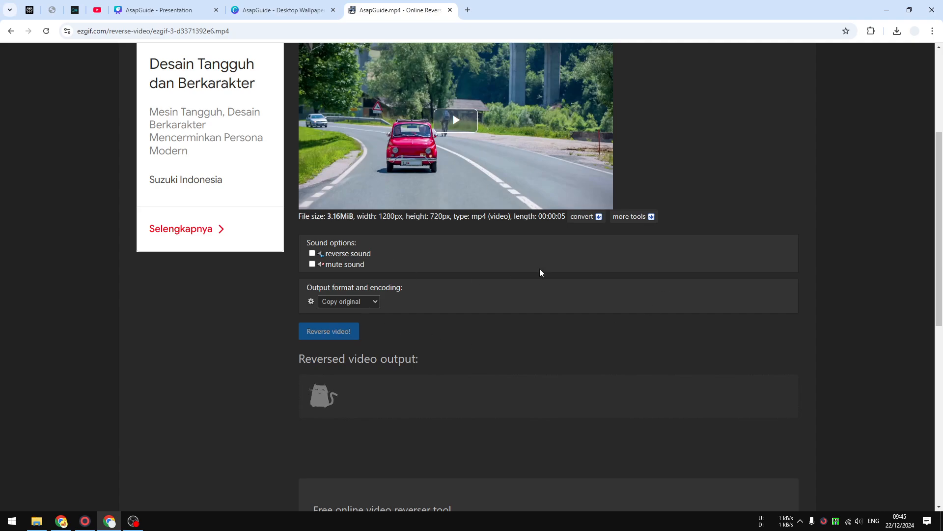
{"action": "scroll", "scroll_direction": "down", "scroll_amount": 3}
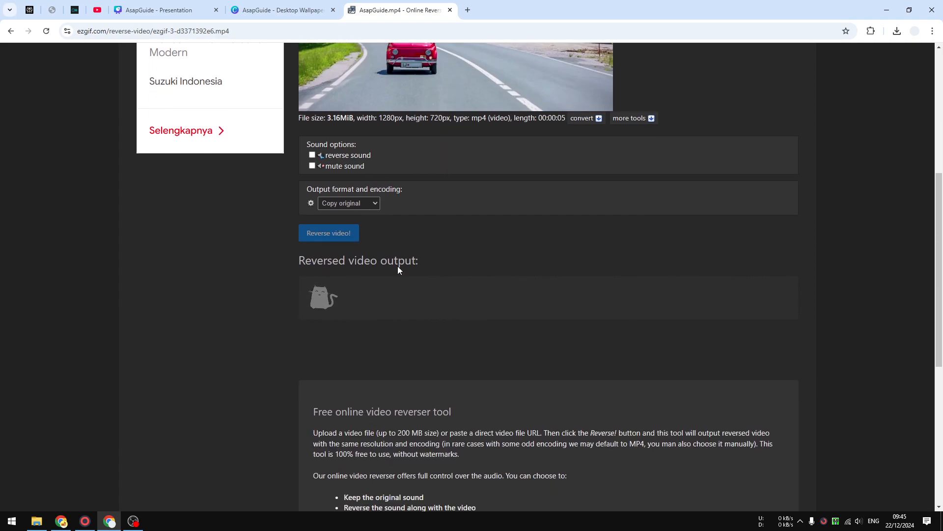
{"action": "left_click", "coordinate": [328, 233]}
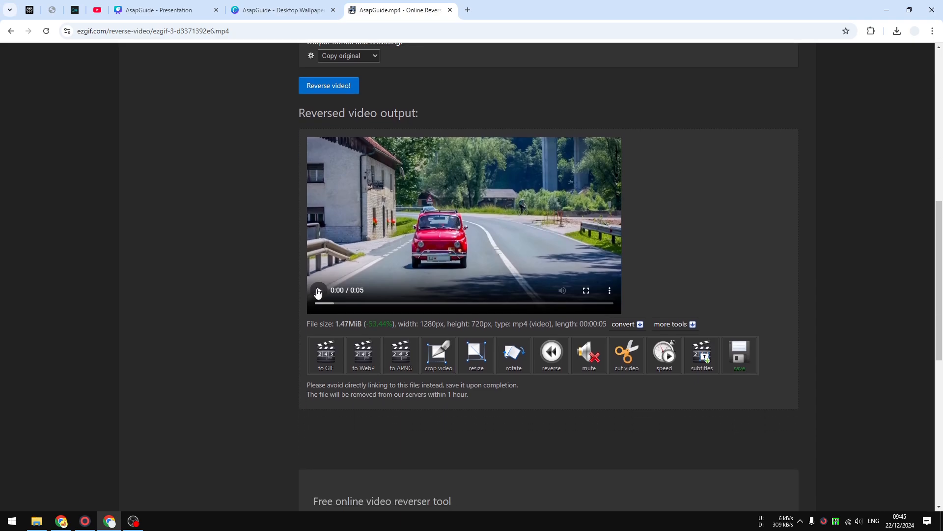
{"action": "left_click", "coordinate": [318, 290]}
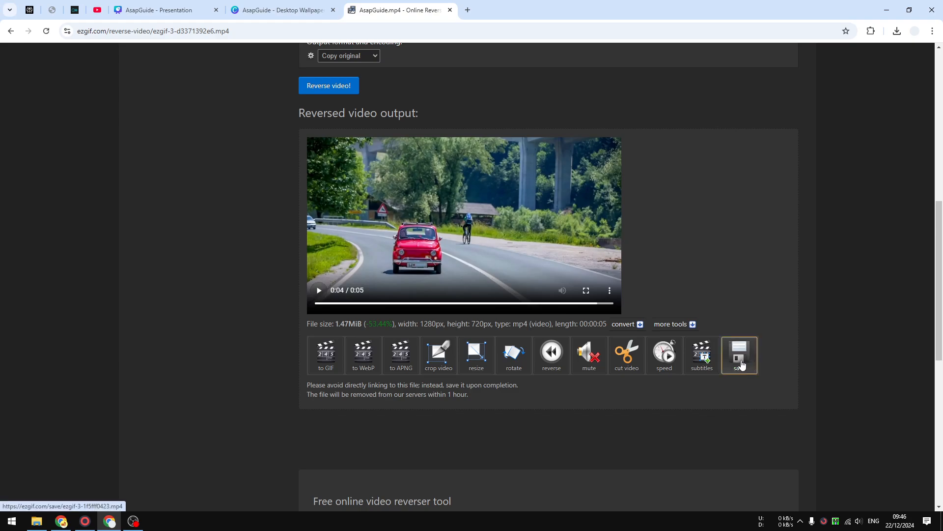
{"action": "left_click", "coordinate": [739, 354]}
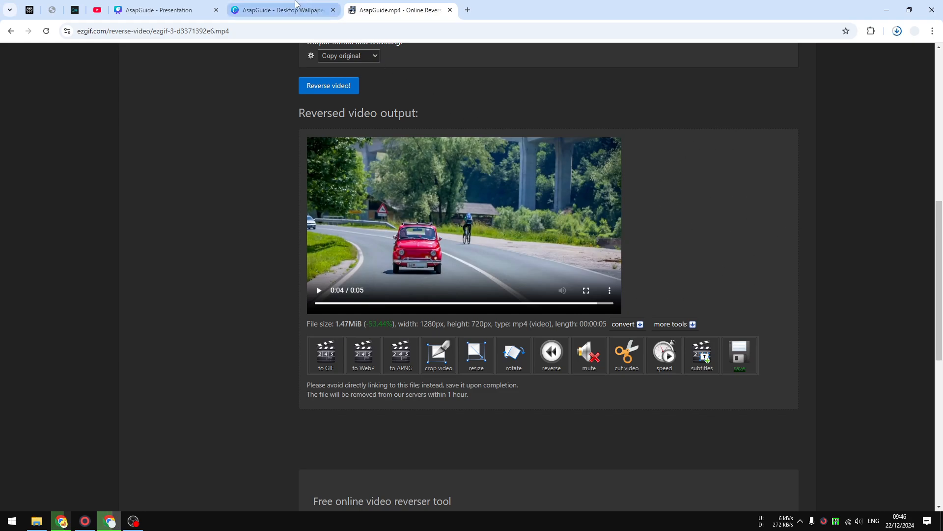
Add a second page in Canva and place the reversed MP4 from recent downloads on it
{"action": "left_click", "coordinate": [281, 10]}
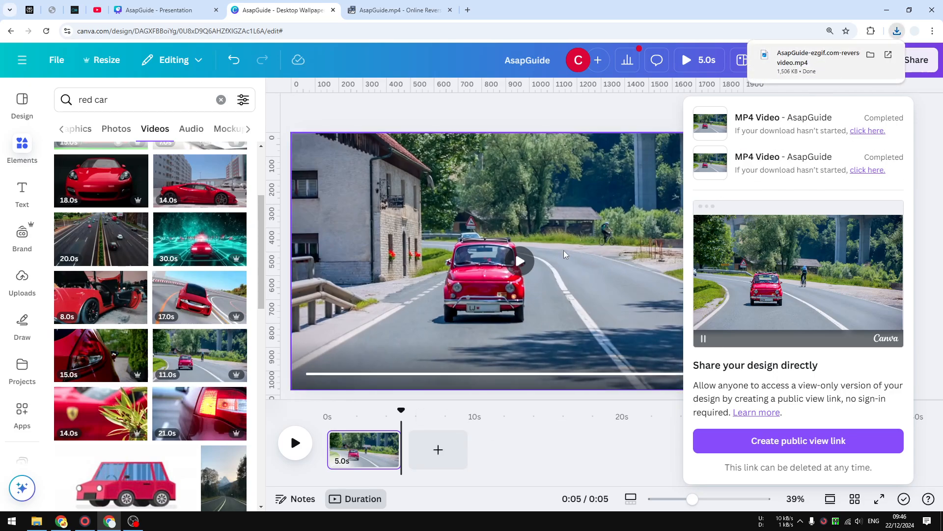
{"action": "left_click", "coordinate": [439, 449]}
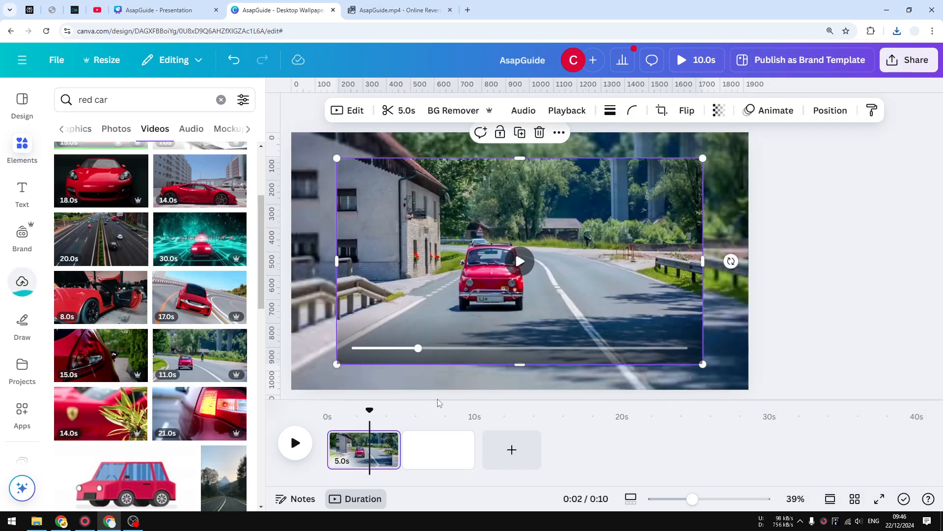
{"action": "left_click", "coordinate": [438, 450]}
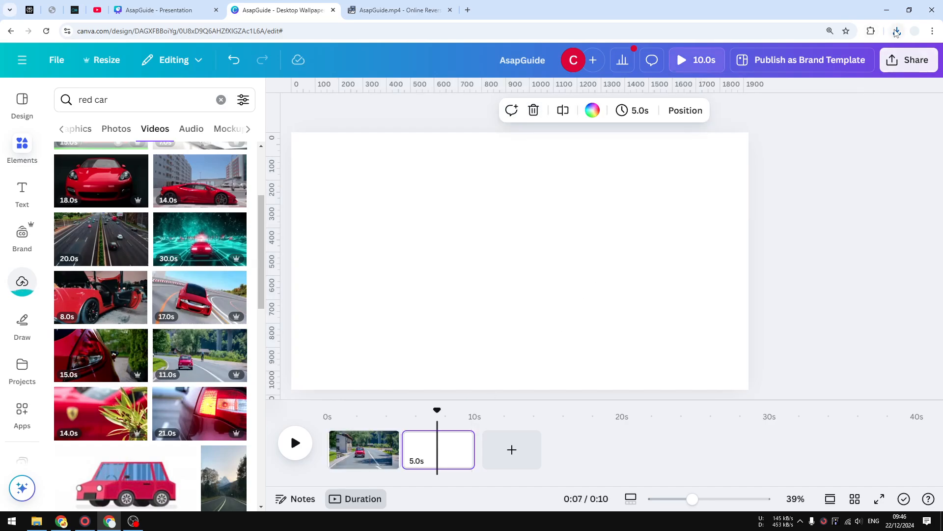
{"action": "left_click", "coordinate": [896, 32]}
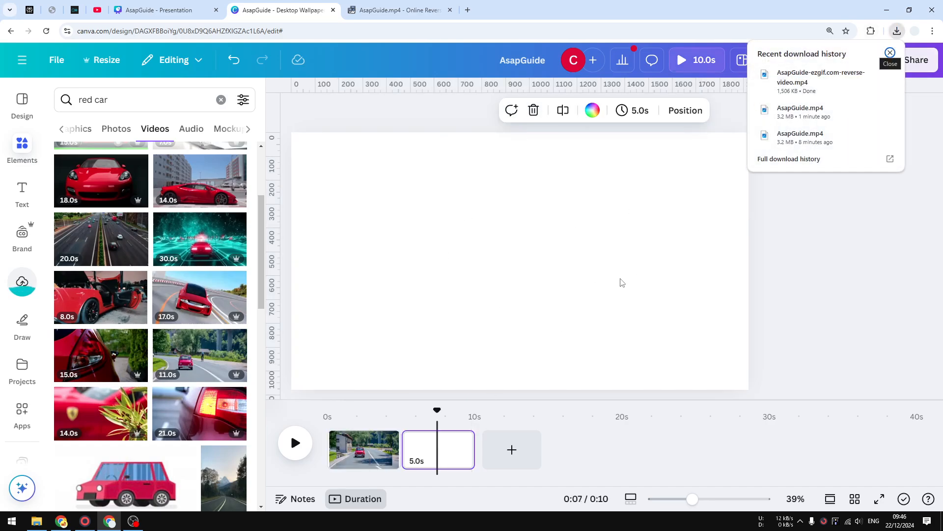
{"action": "mouse_move", "coordinate": [510, 449]}
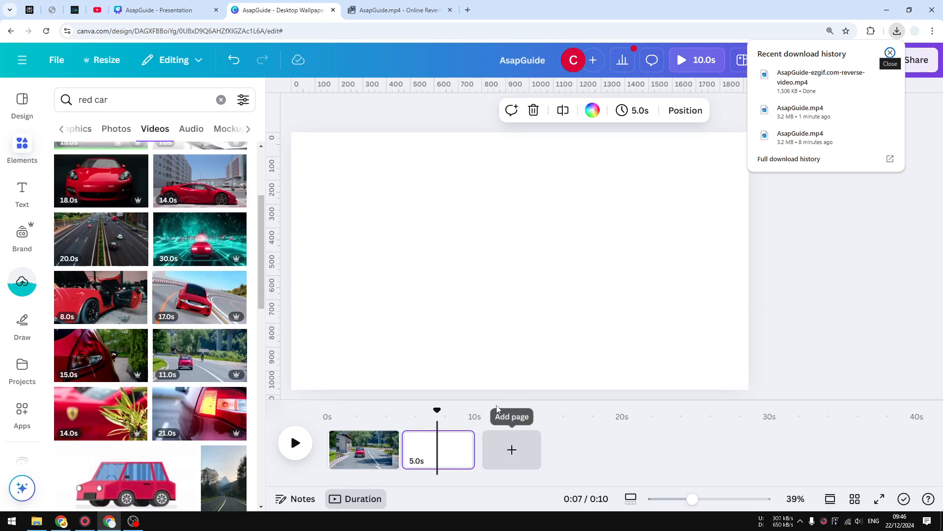
{"action": "left_click", "coordinate": [364, 449]}
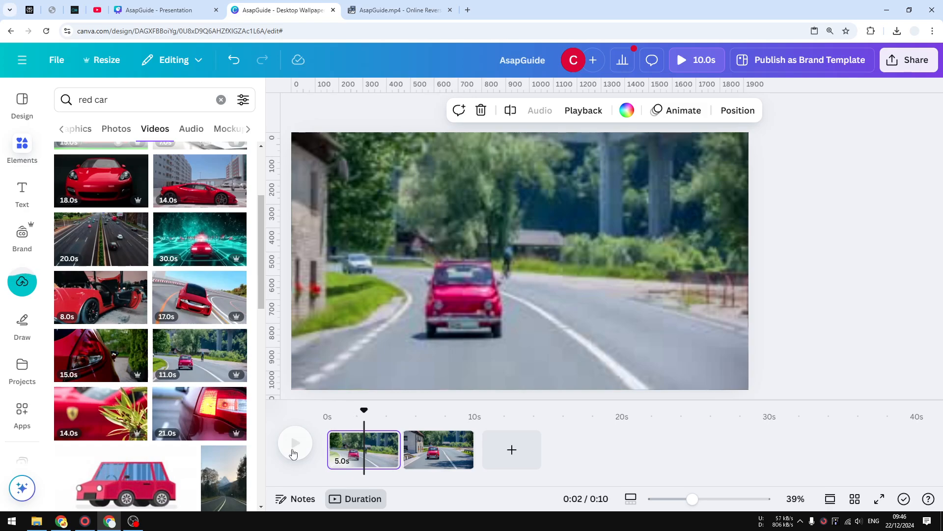
{"action": "left_click", "coordinate": [295, 444]}
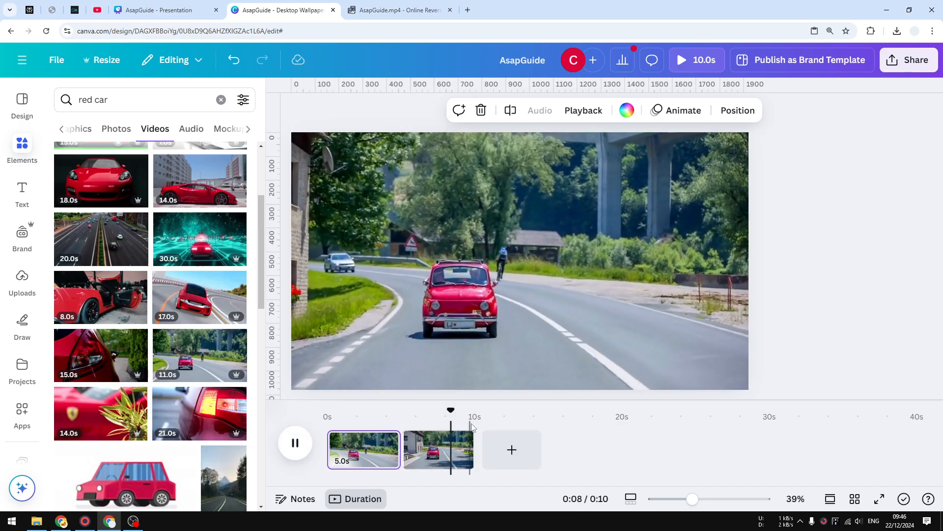
{"action": "left_click", "coordinate": [295, 443]}
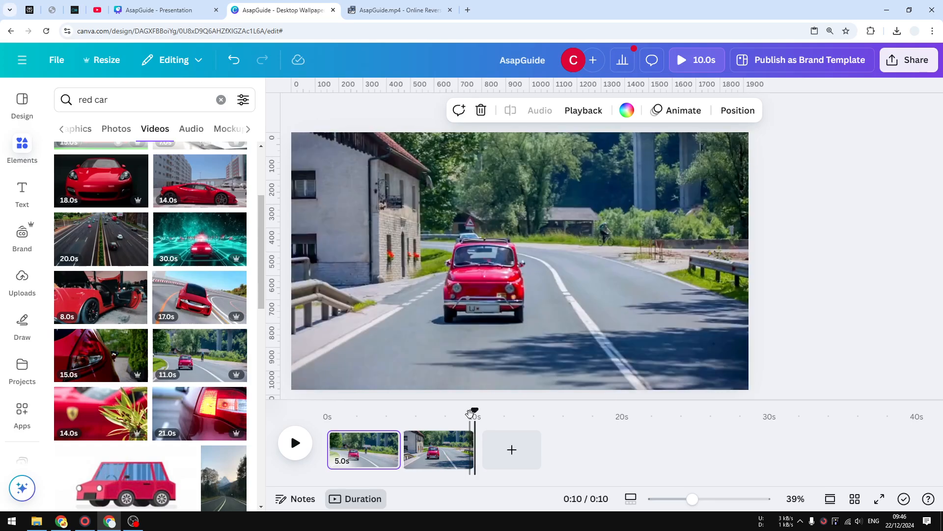